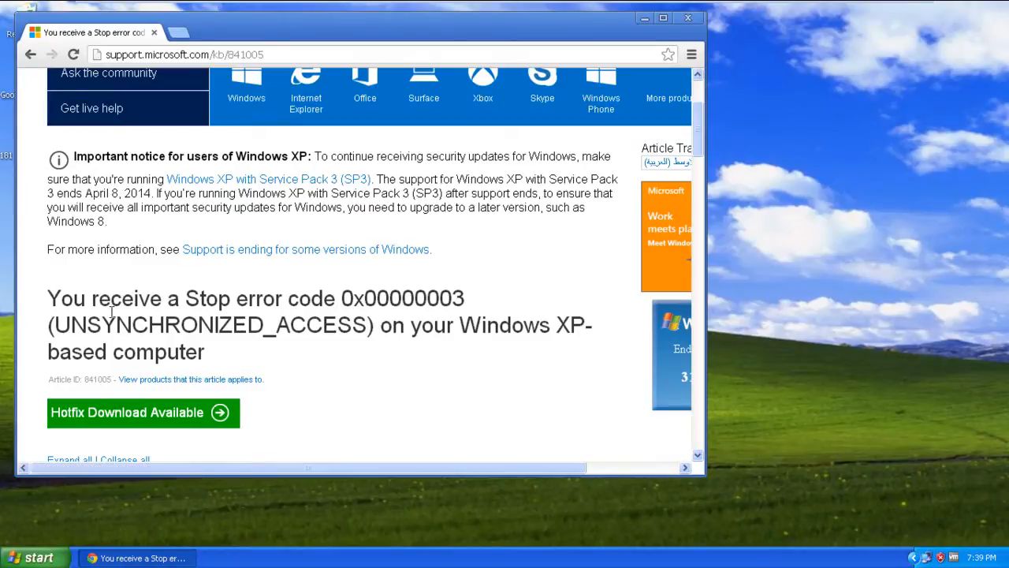
Request the KB841005 hotfix via the 'Hotfix Download Available' button
{"action": "left_click", "coordinate": [126, 413]}
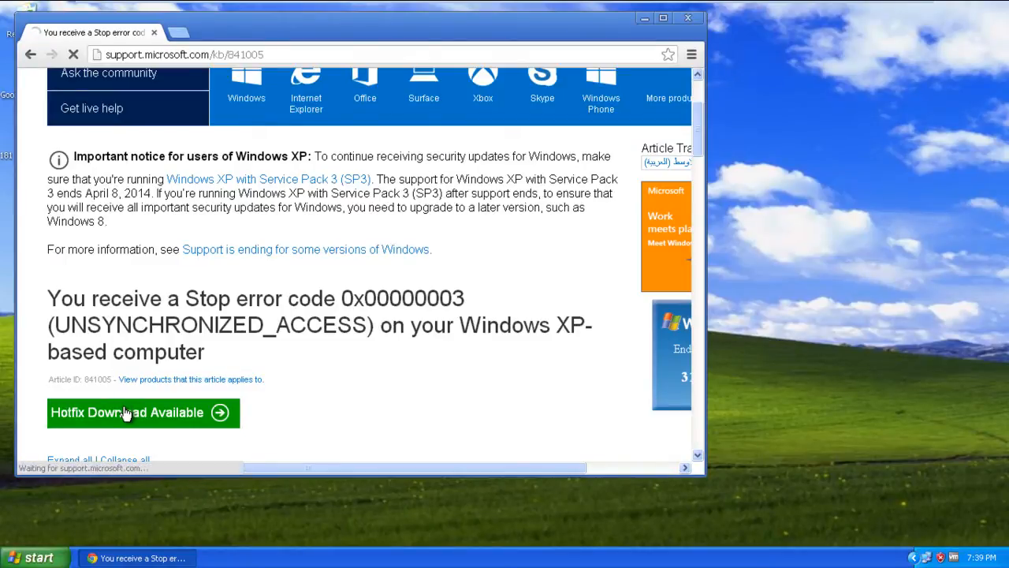
Select the Windows XP x86 hotfix, fill the request form and download it to the Desktop
{"action": "left_click", "coordinate": [126, 413]}
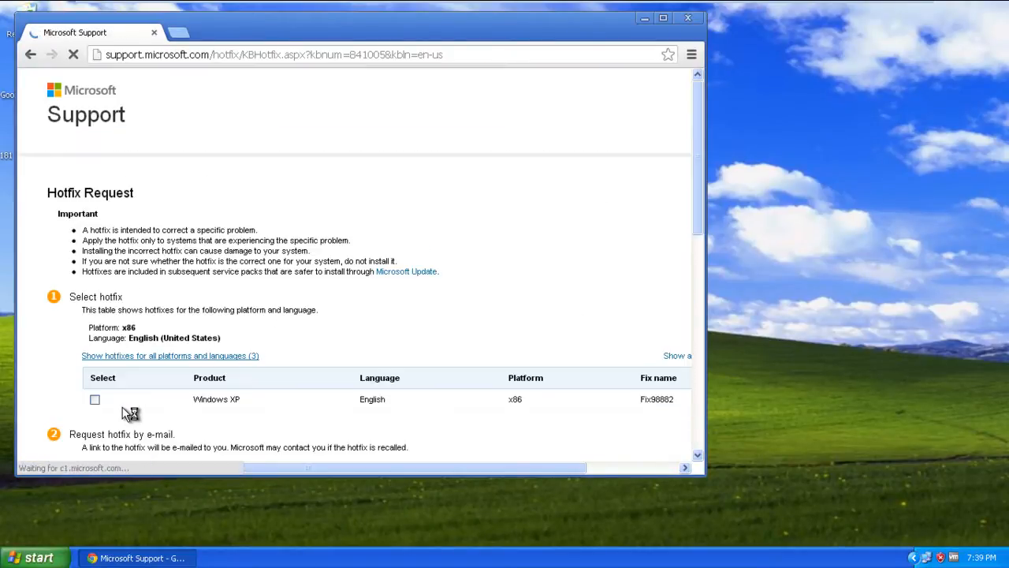
{"action": "scroll", "scroll_direction": "down", "scroll_amount": 3}
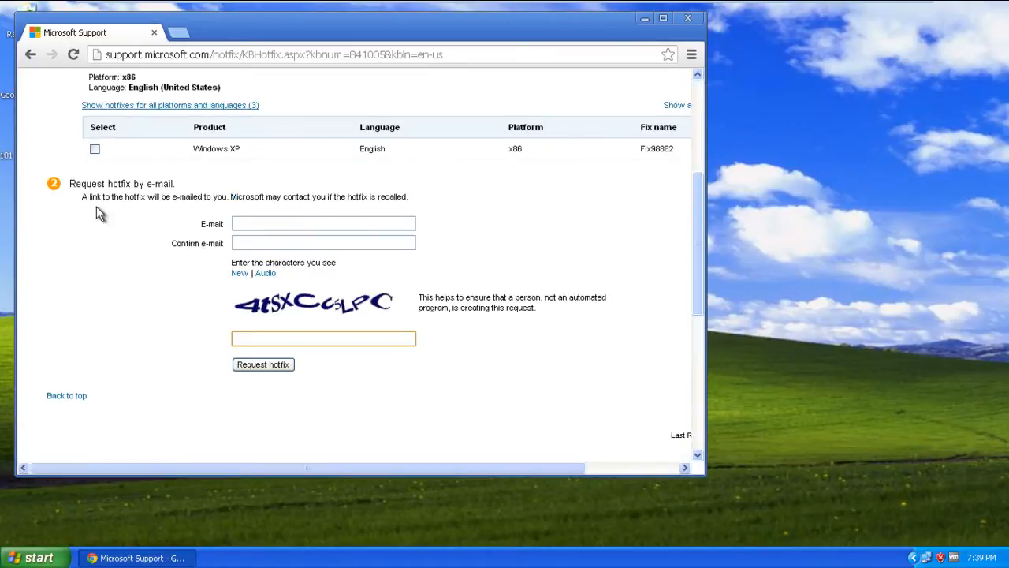
{"action": "left_click", "coordinate": [95, 149]}
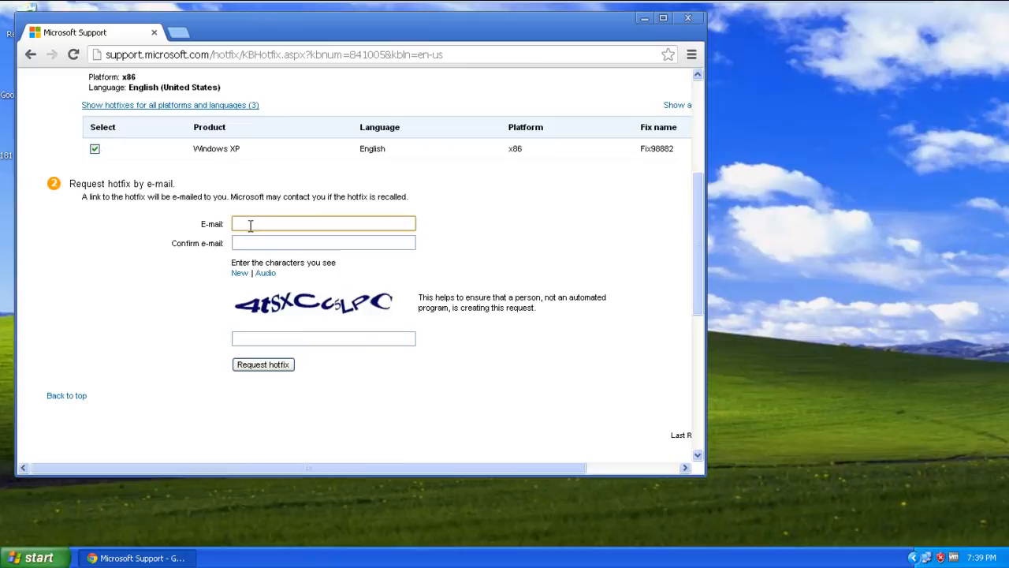
{"action": "type", "text": "how"}
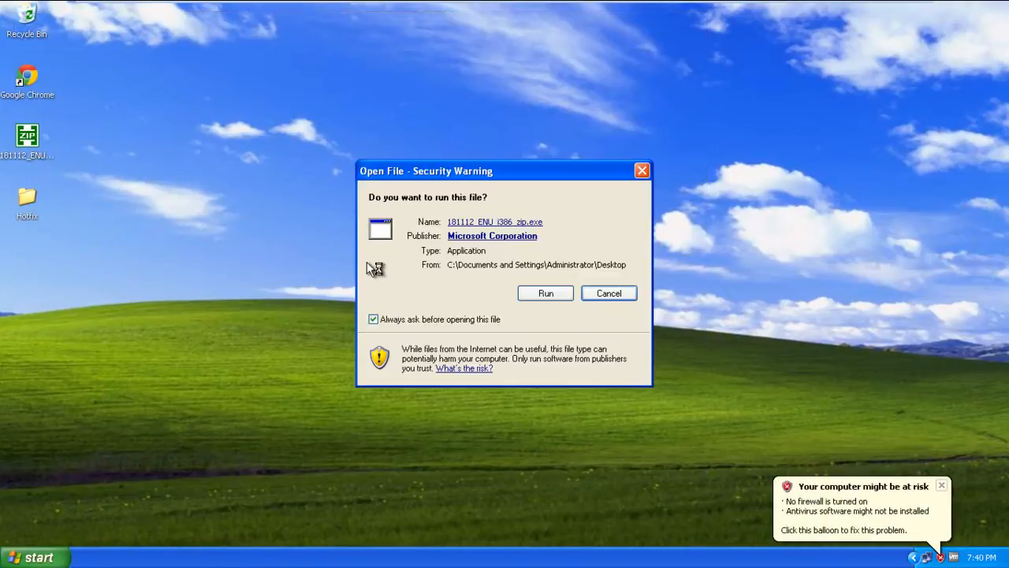
Run the downloaded hotfix and unzip its files into the desktop Hotfix folder
{"action": "left_click", "coordinate": [546, 292]}
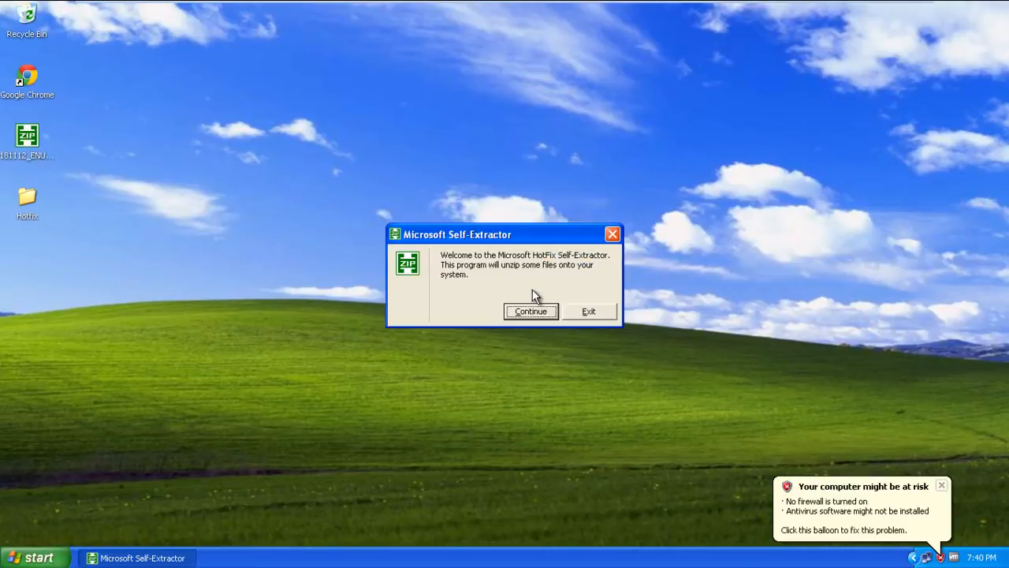
{"action": "left_click", "coordinate": [530, 310]}
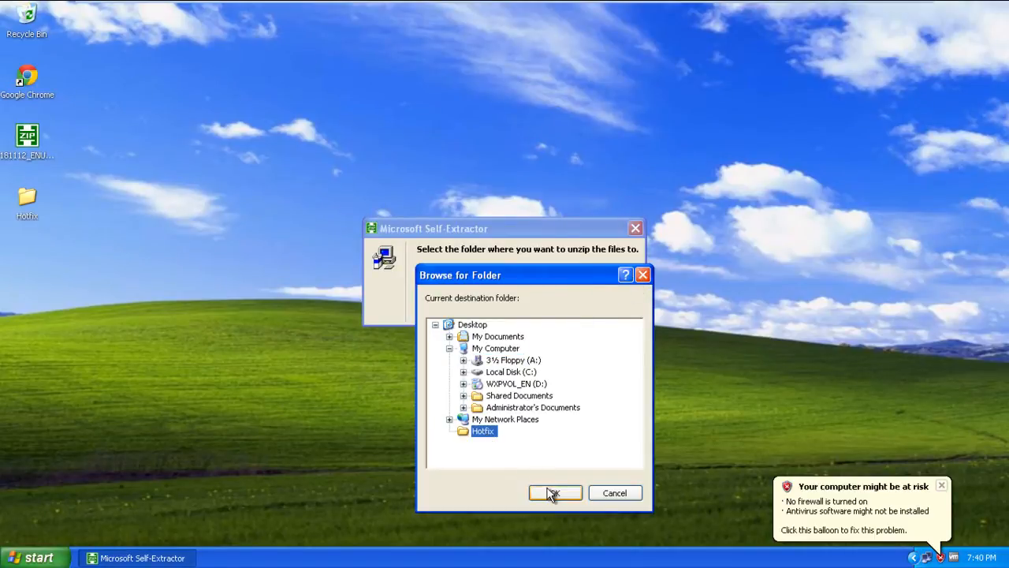
{"action": "left_click", "coordinate": [556, 492]}
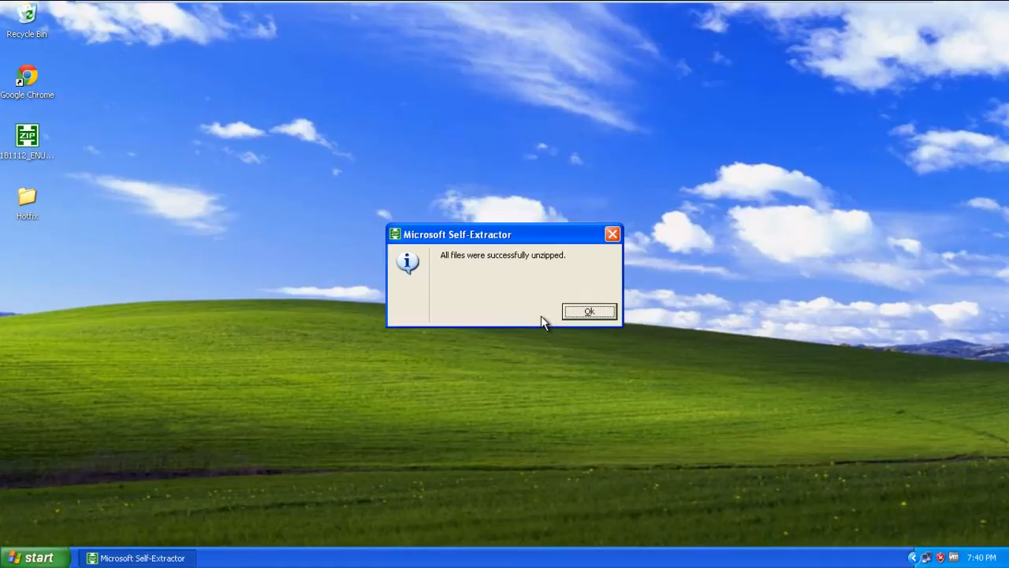
{"action": "left_click", "coordinate": [590, 311]}
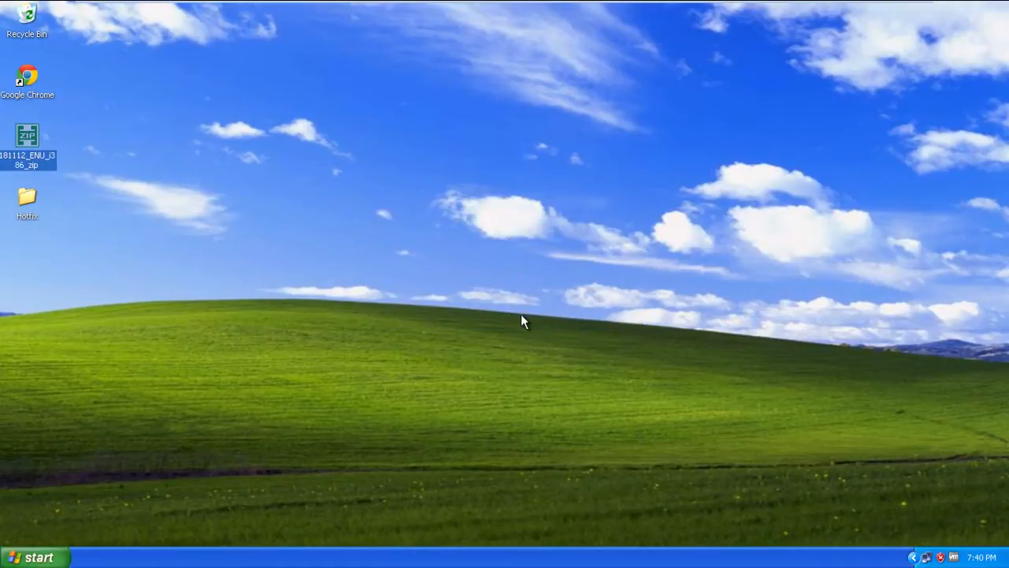
View the Hotfix folder's two KB841005 files and select the first one
{"action": "double_click", "coordinate": [27, 199]}
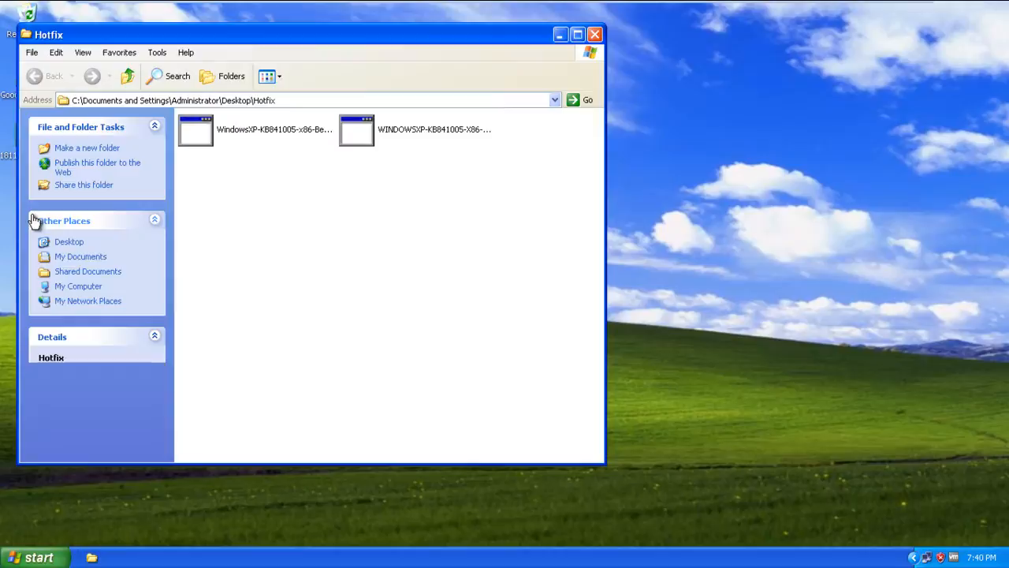
{"action": "left_click", "coordinate": [195, 129]}
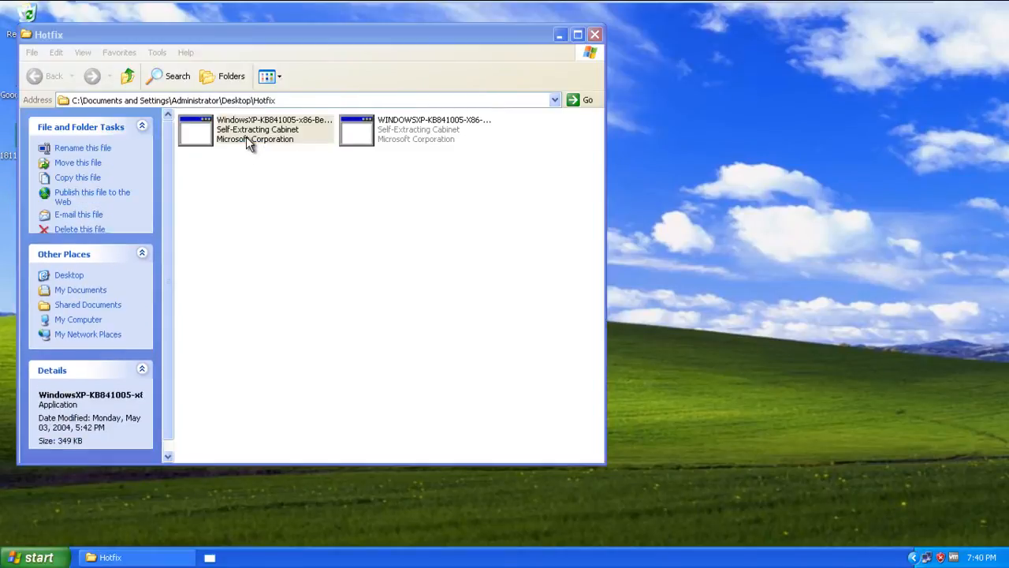
Install the KB841005 update through the Setup Wizard, agreeing to the license, and finish
{"action": "double_click", "coordinate": [196, 130]}
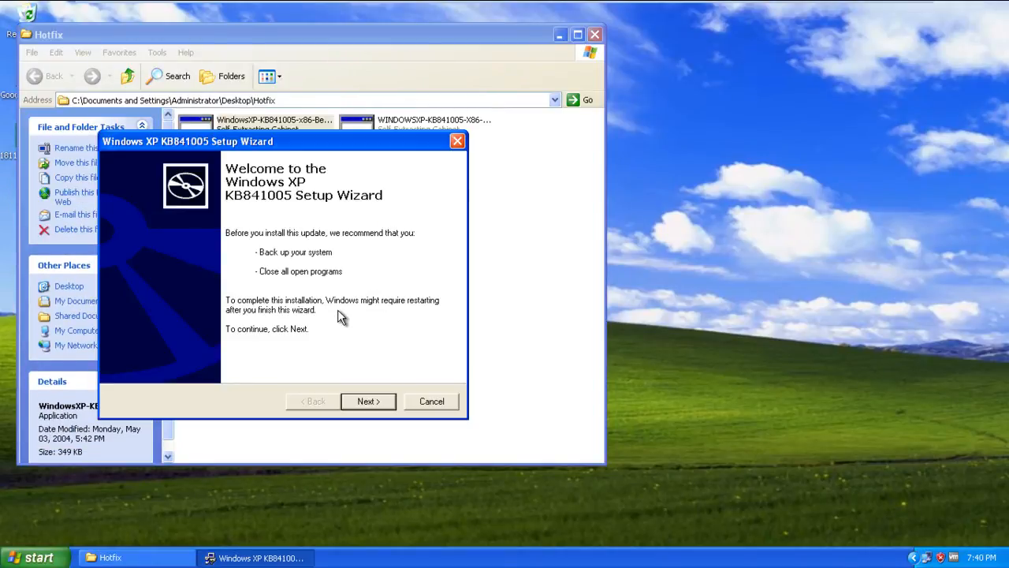
{"action": "left_click", "coordinate": [367, 400]}
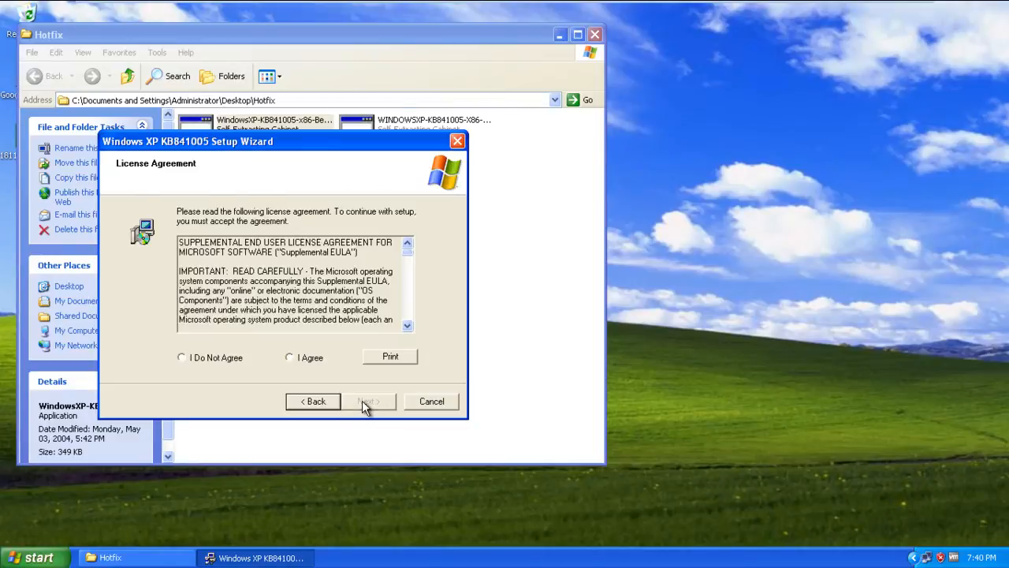
{"action": "left_click", "coordinate": [290, 356]}
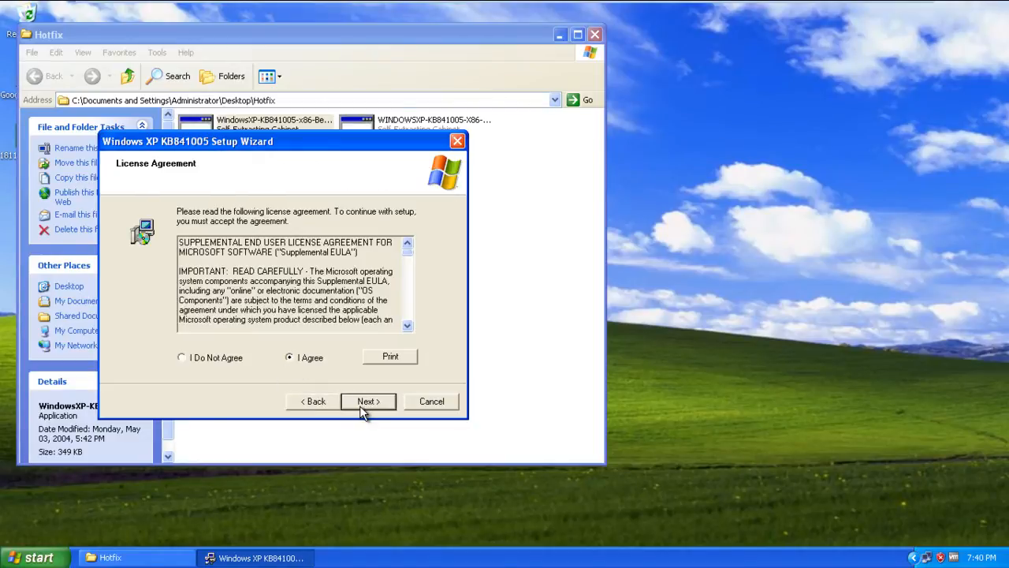
{"action": "left_click", "coordinate": [368, 402]}
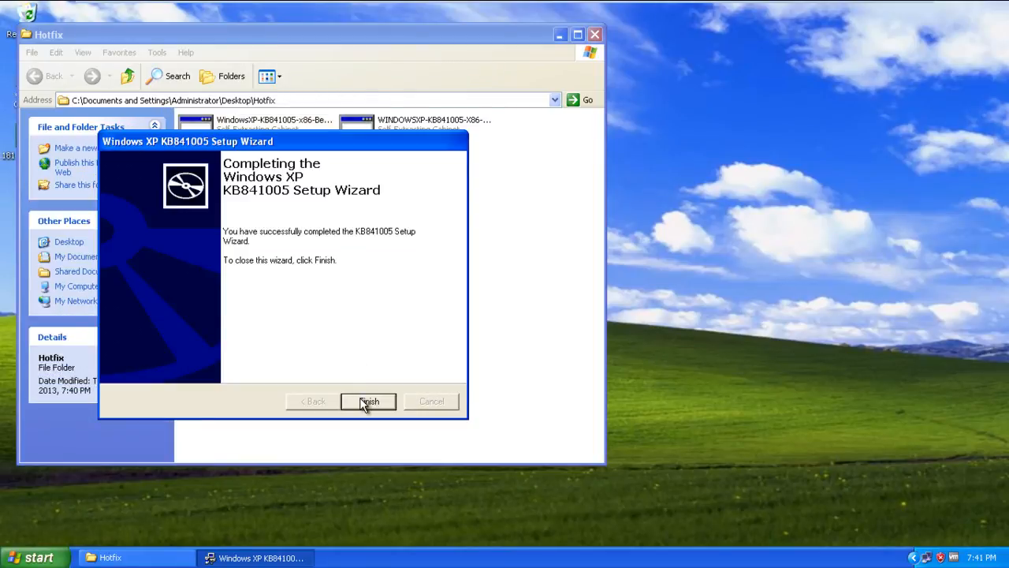
{"action": "left_click", "coordinate": [368, 402]}
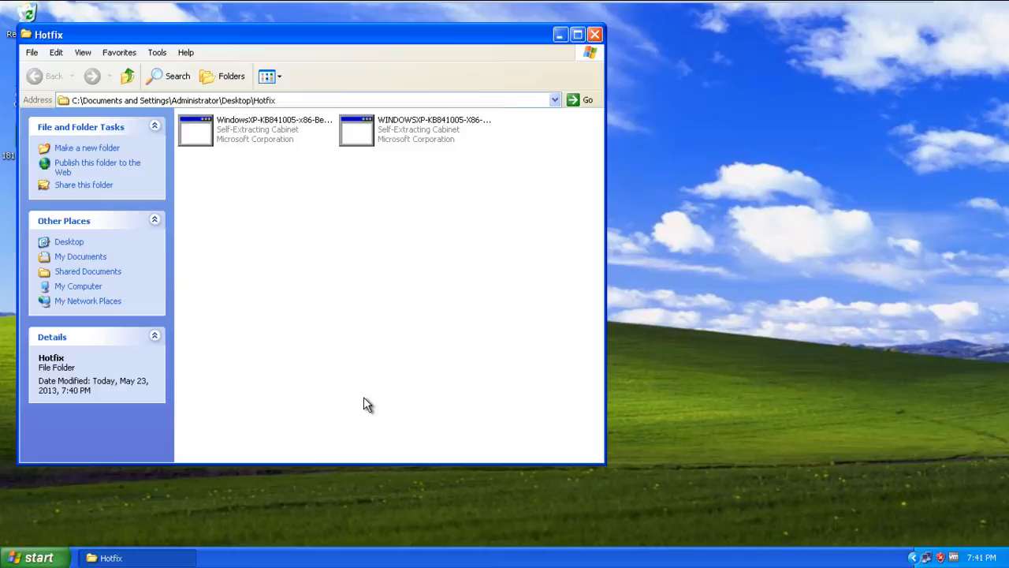